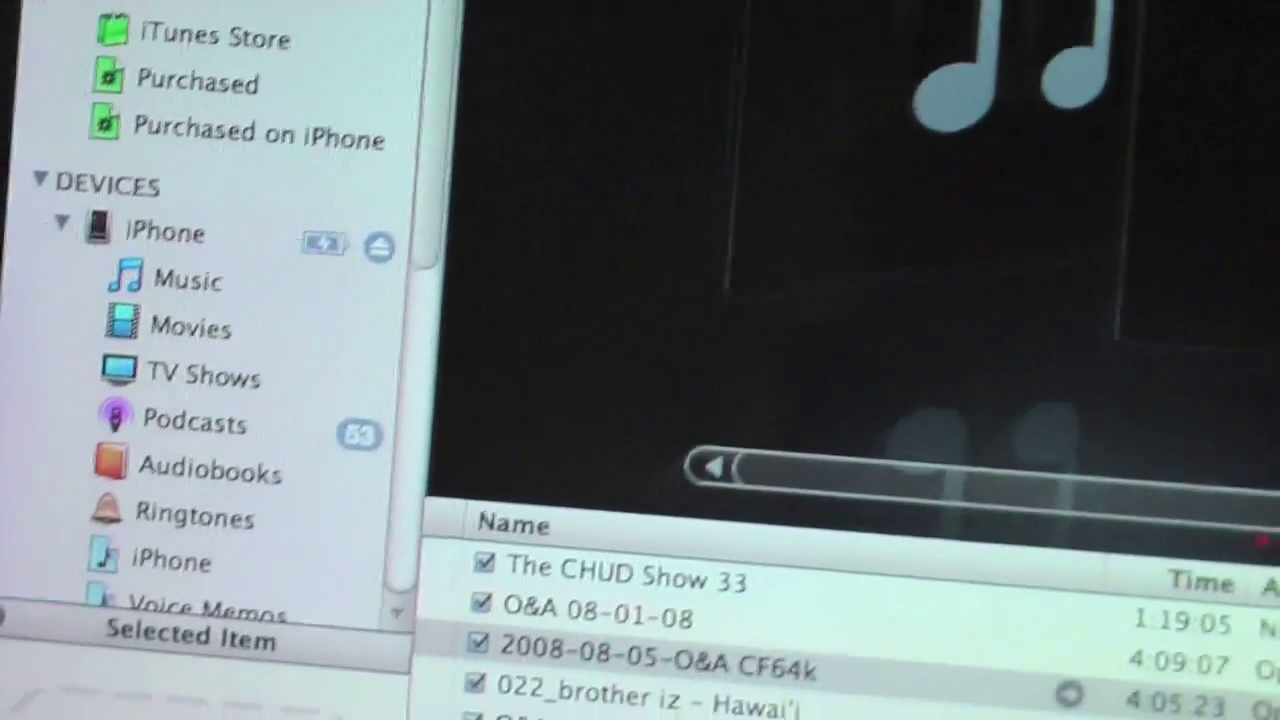
- Select the connected iPhone under DEVICES to show its music, podcasts and voice memos
scroll(up, 3)
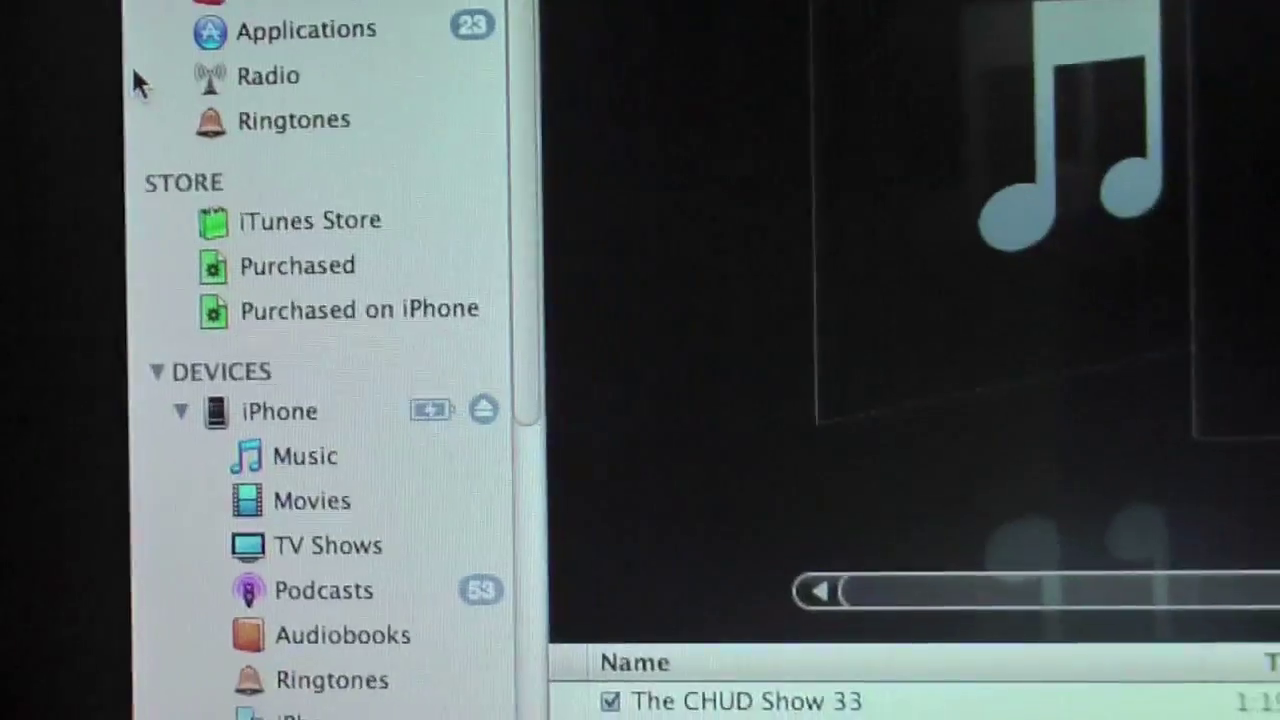
scroll(down, 3)
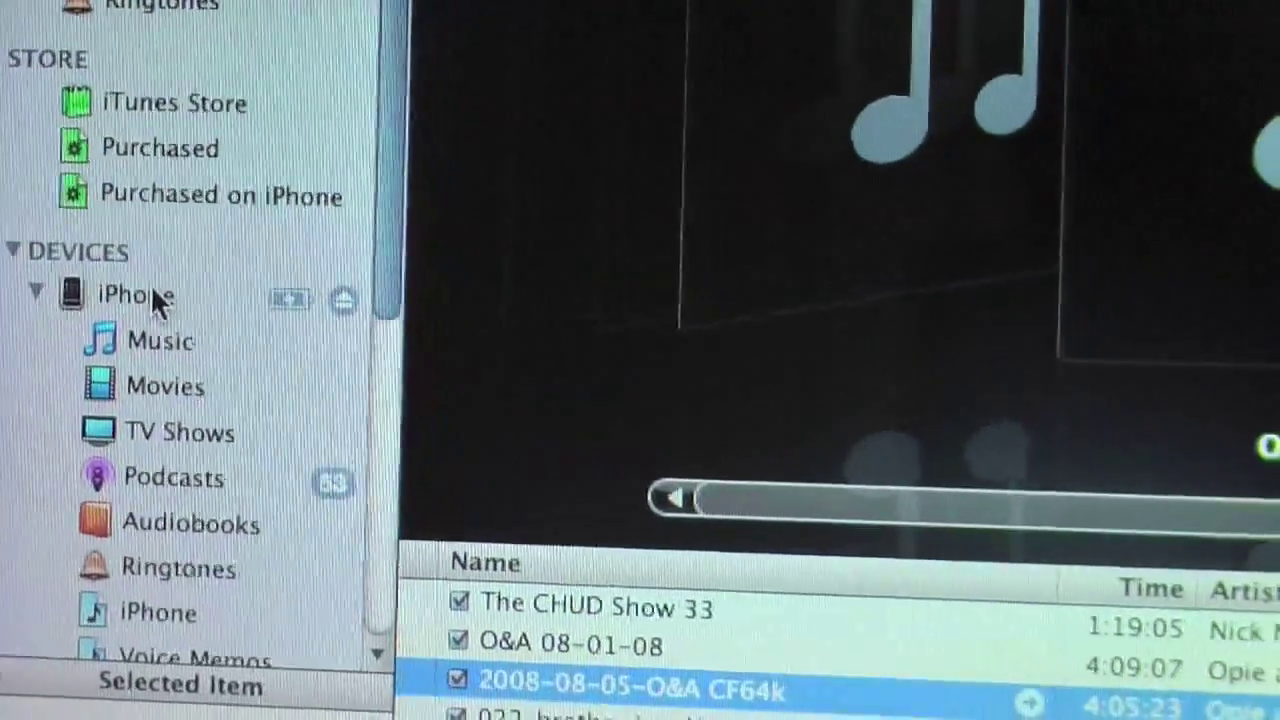
click(136, 292)
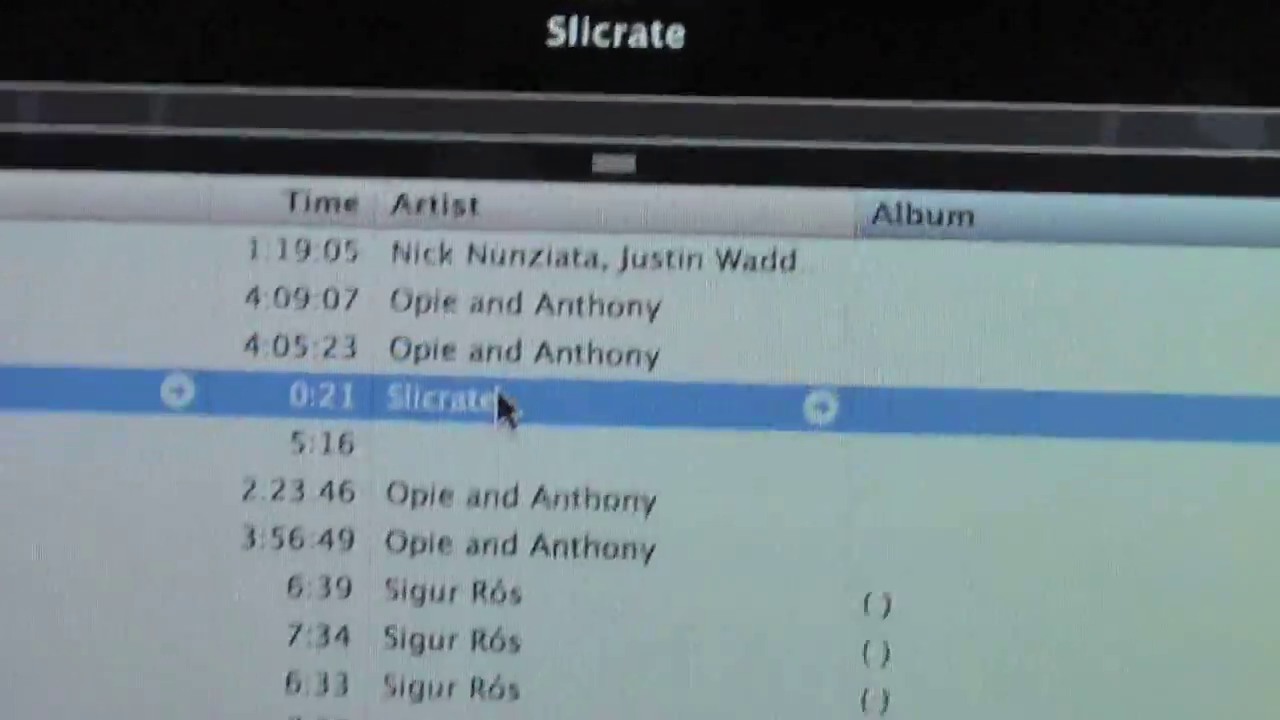
- Create an AAC Version of the Slicrate voice memo from its context menu
right_click(450, 400)
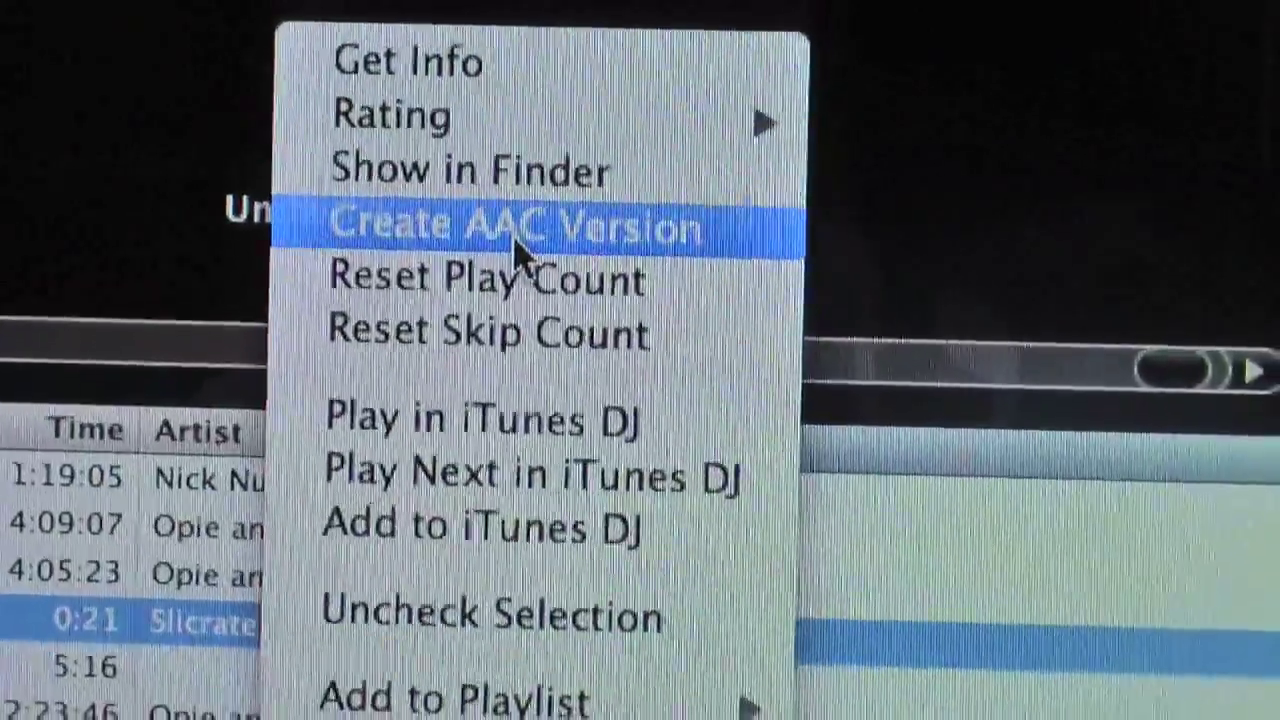
click(516, 224)
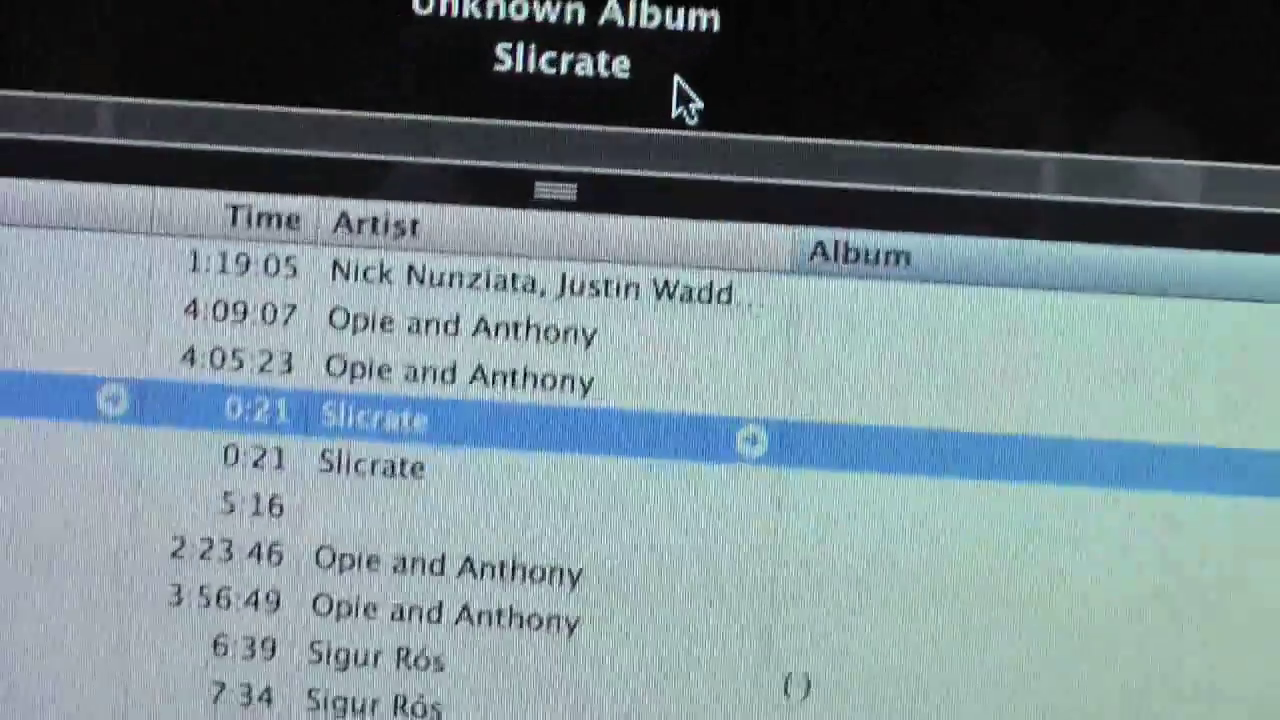
- Delete the original Slicrate voice memo and move its file to the Trash
scroll(down, 3)
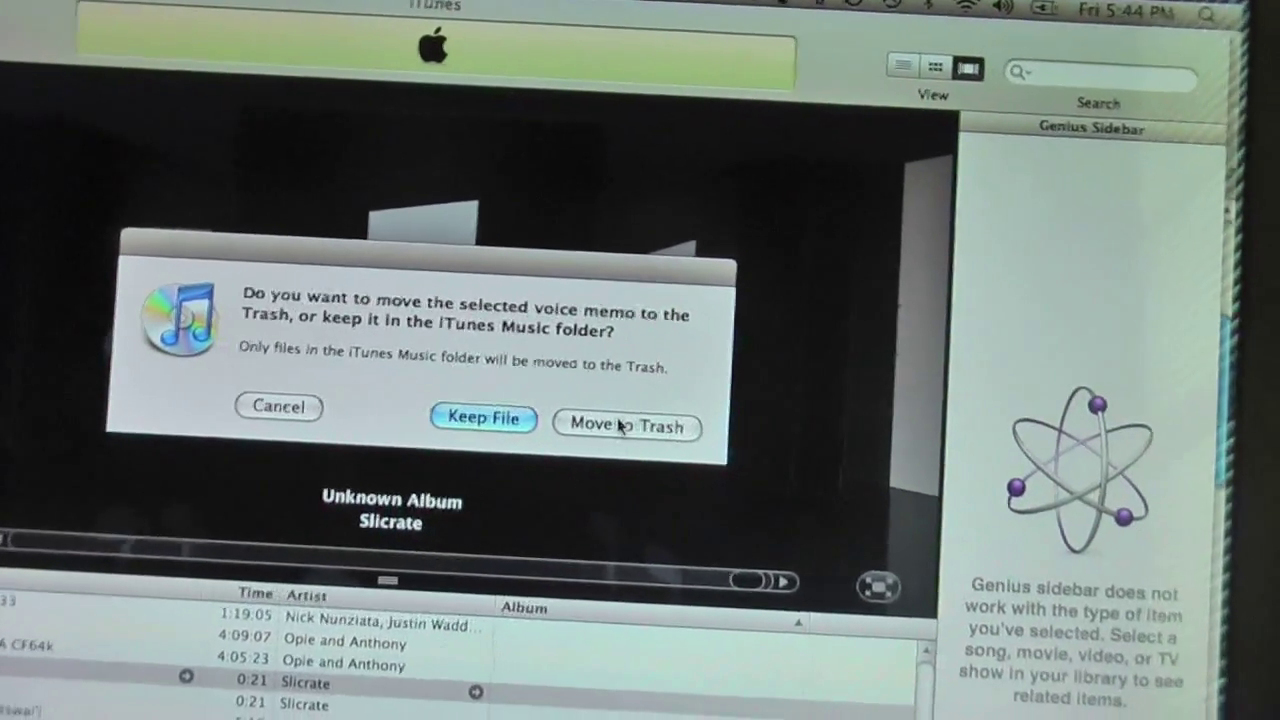
click(484, 418)
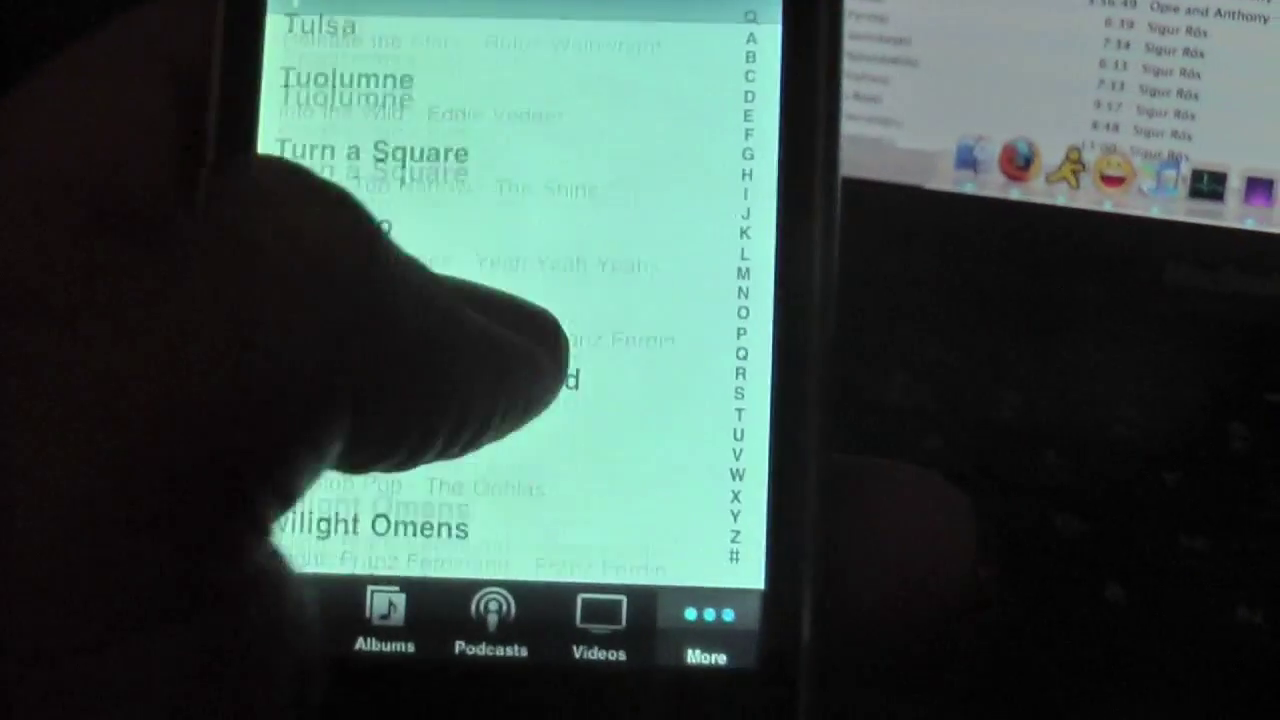
- Swipe the iPhone Songs list back through the T titles toward S to find Slicrate
scroll(down, 3)
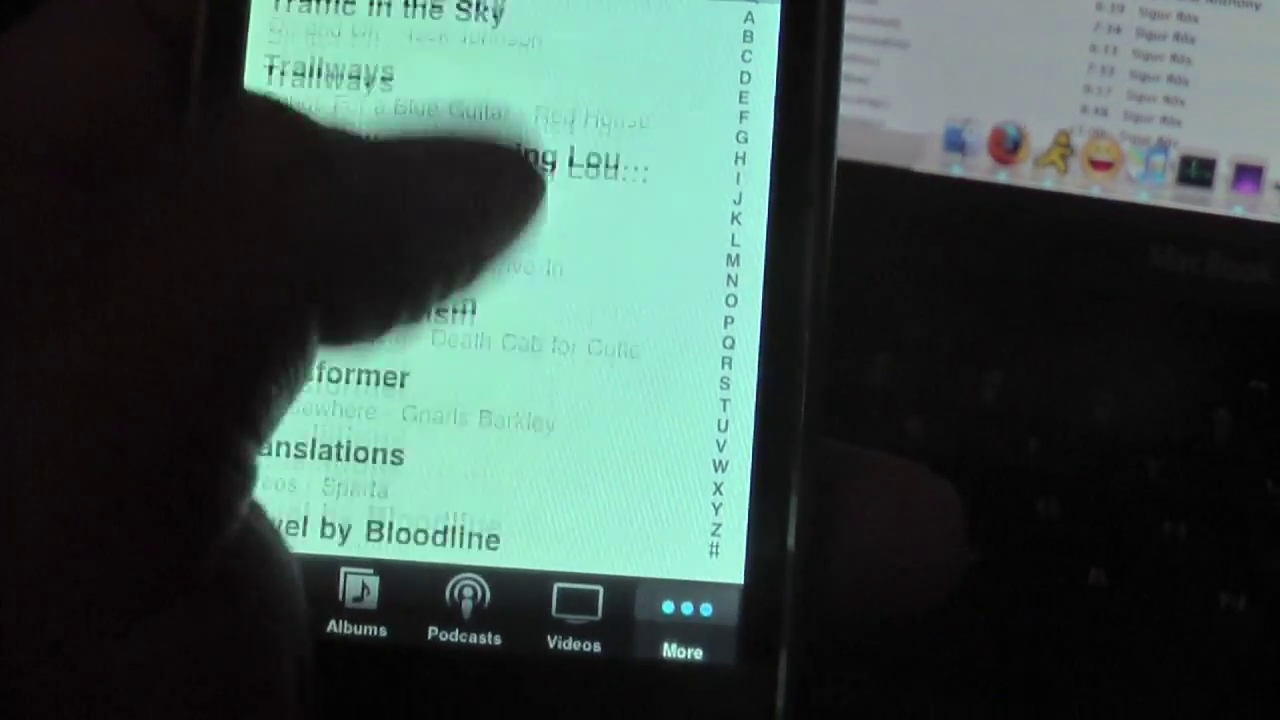